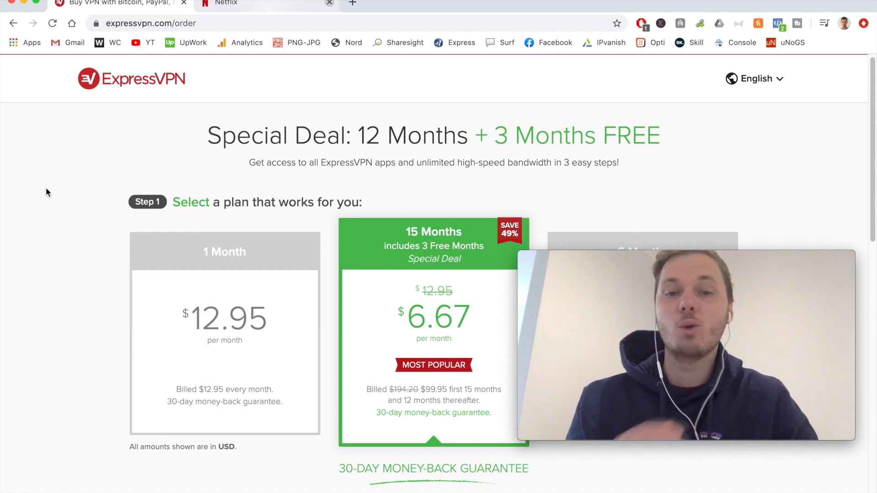
- Scroll the ExpressVPN main window, disconnected with United States as Selected Location
scroll("down", 3)
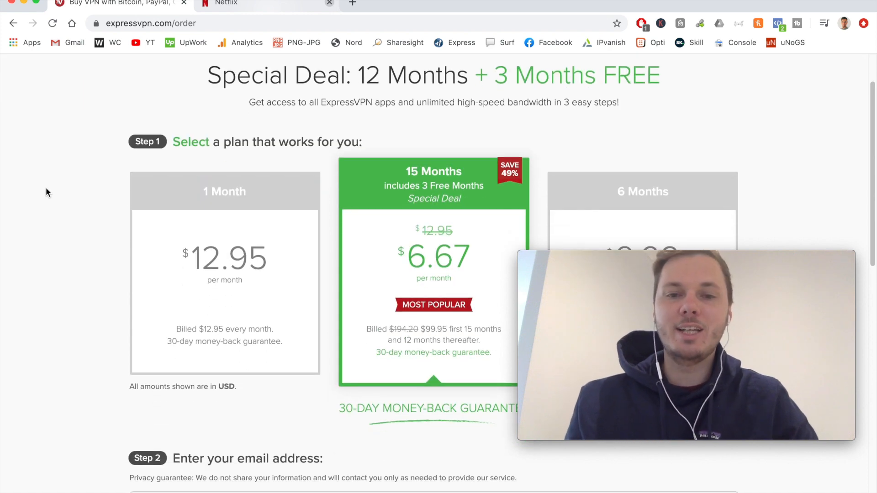
mouse_move(419, 289)
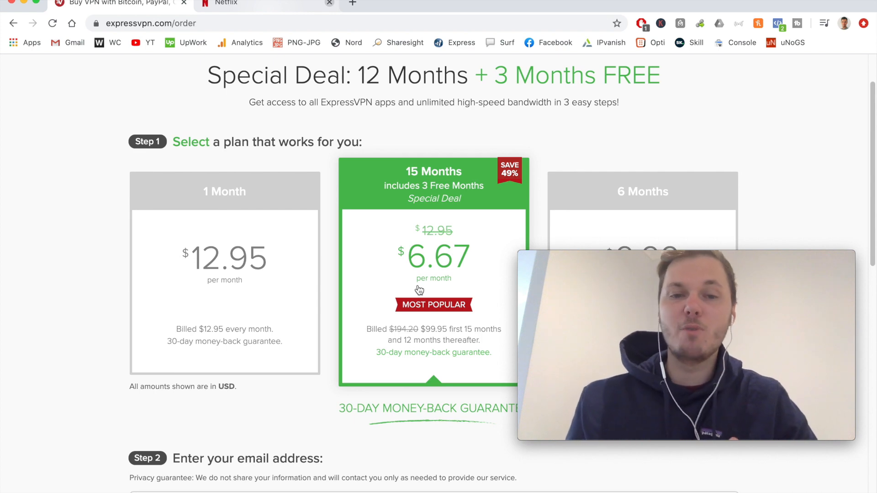
scroll("down", 3)
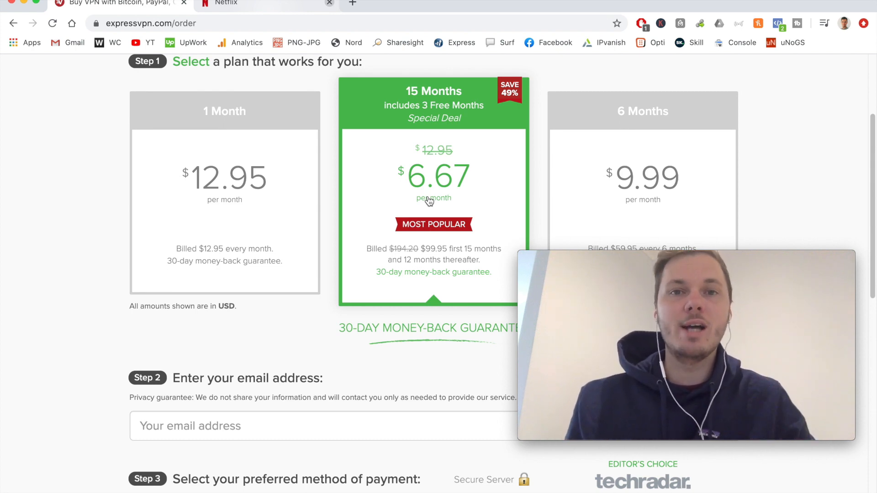
scroll("down", 3)
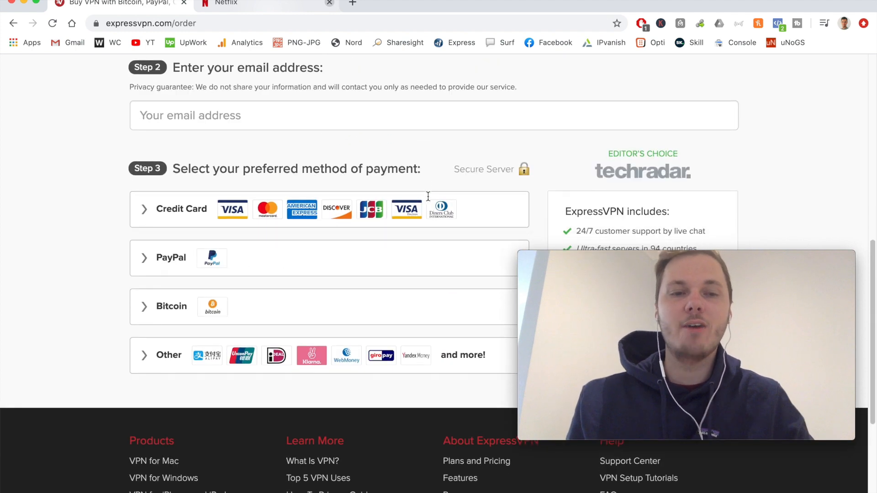
scroll("up", 3)
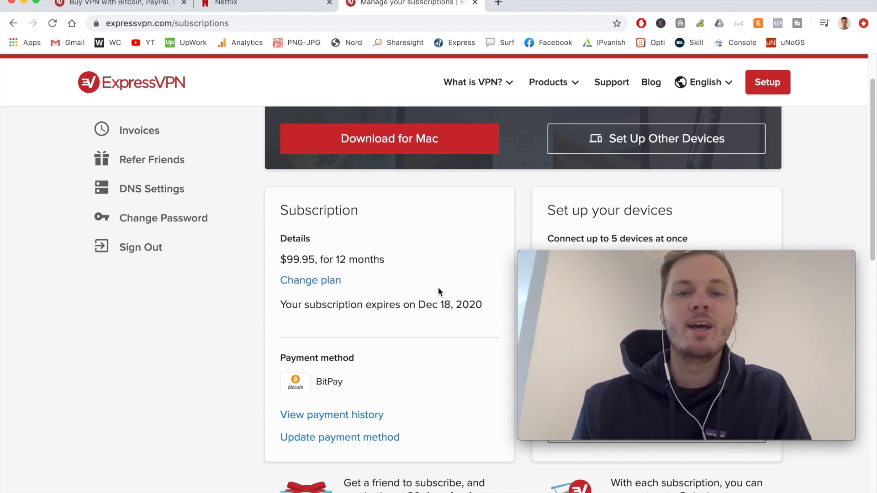
scroll("down", 3)
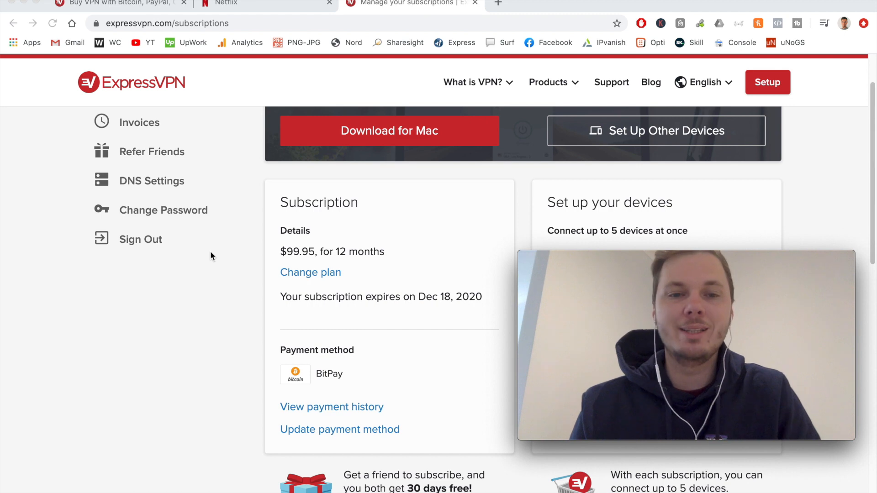
scroll("down", 3)
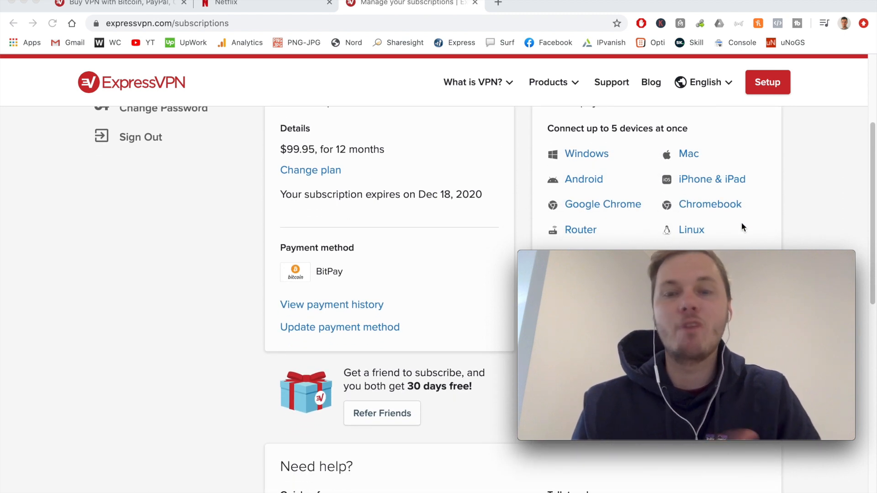
scroll("down", 3)
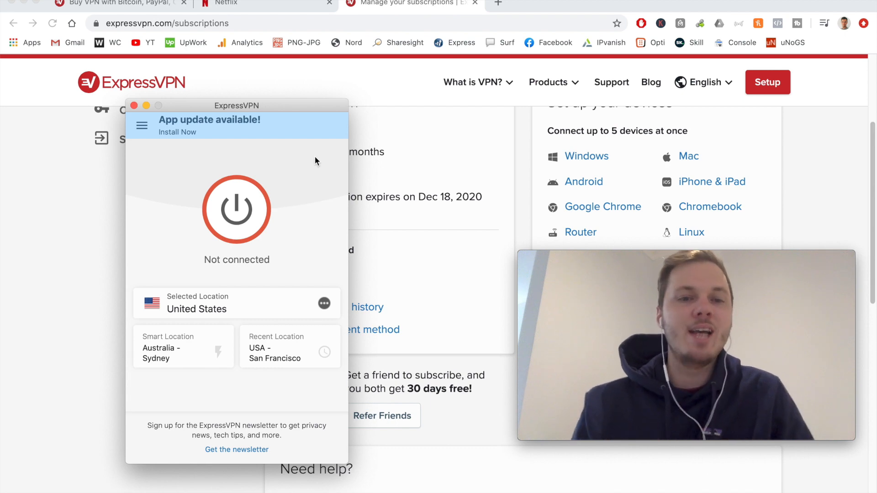
mouse_move(247, 208)
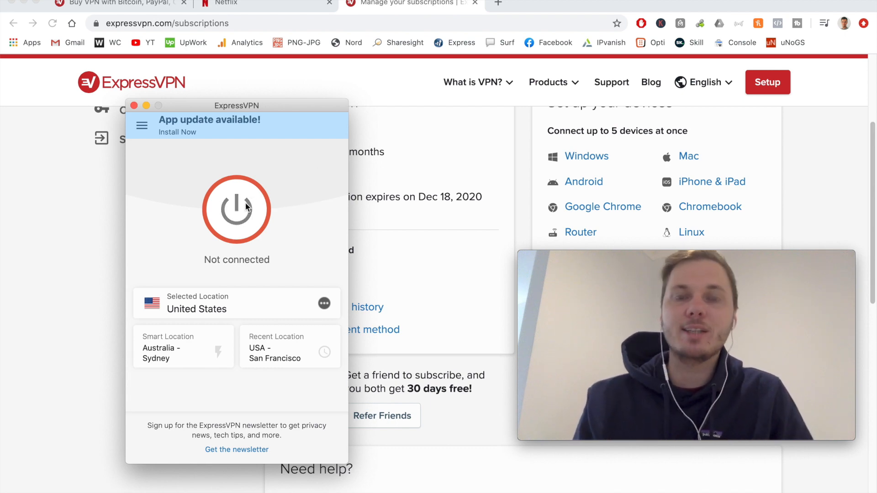
mouse_move(282, 210)
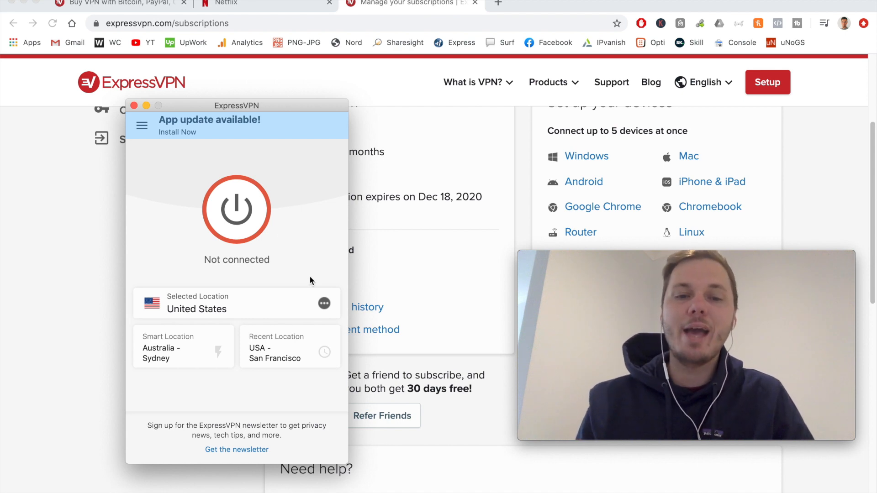
- Search locations for 'unit' and choose USA - San Francisco under United States
left_click(324, 304)
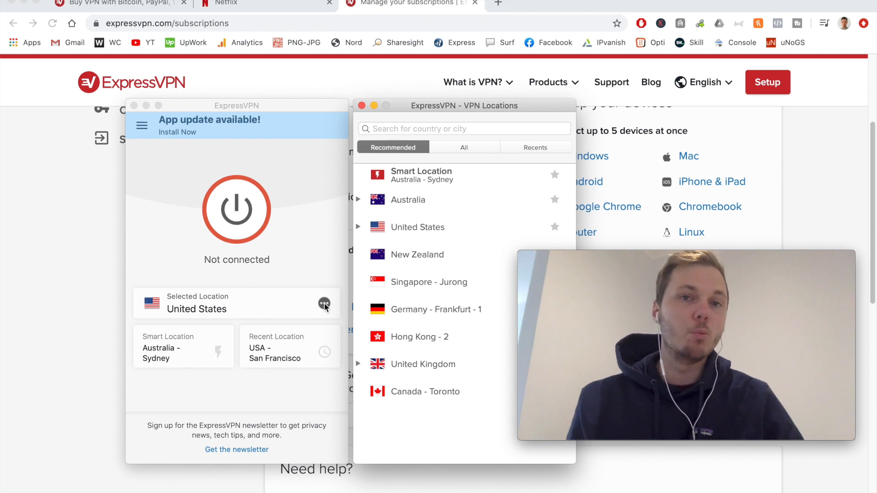
mouse_move(541, 157)
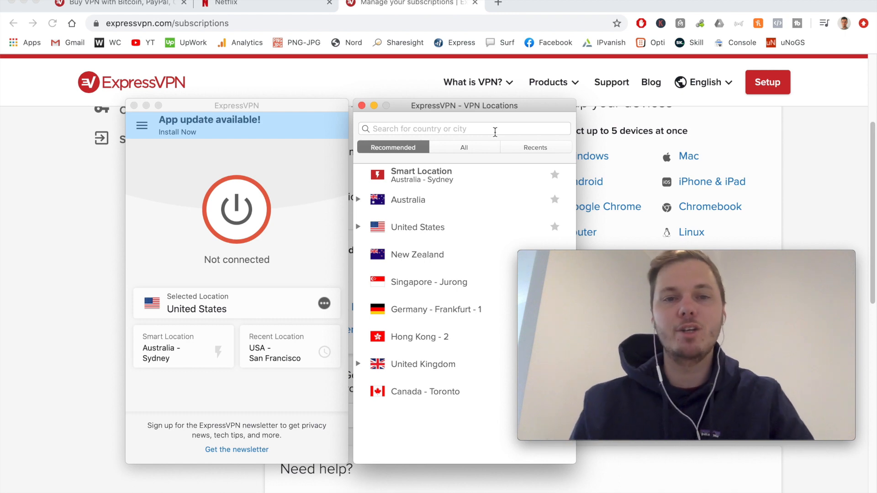
type("united")
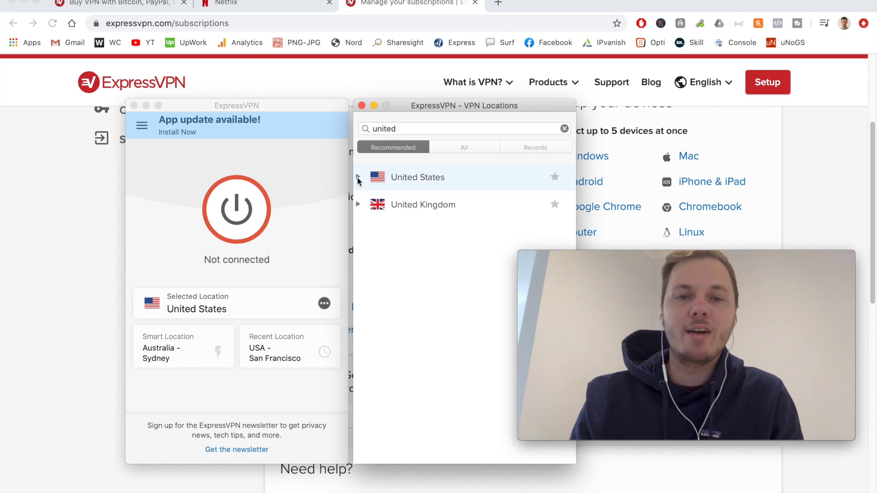
left_click(358, 177)
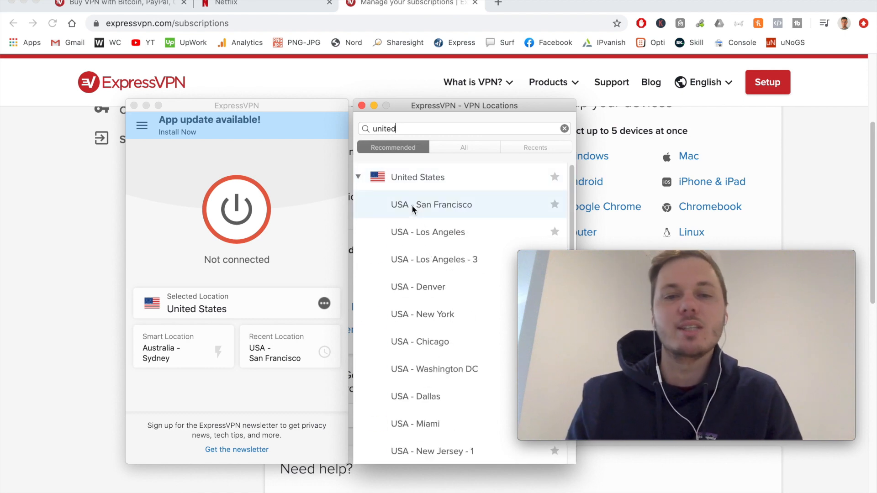
left_click(358, 177)
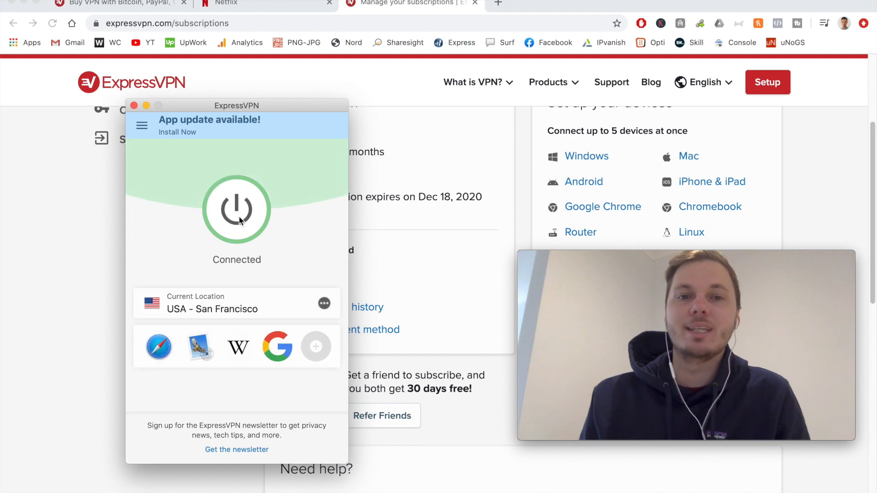
mouse_move(261, 231)
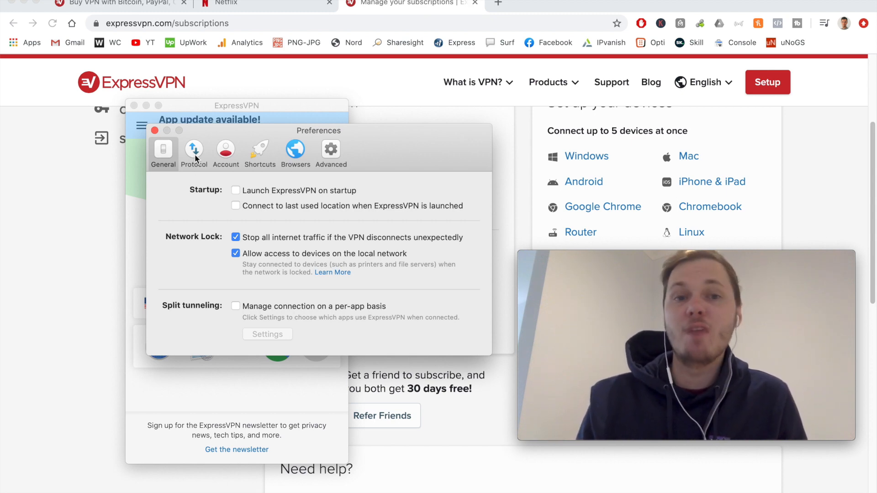
- Review the Protocol options, then switch Preferences to the Browsers section
left_click(194, 151)
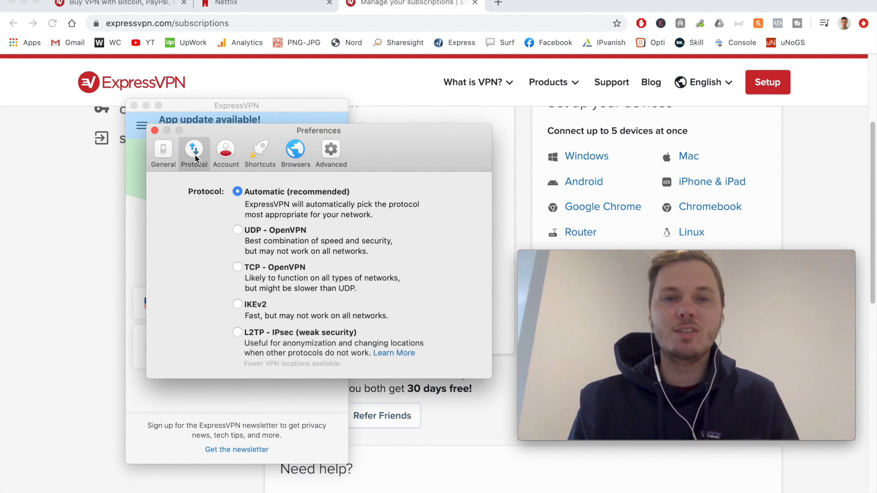
mouse_move(196, 220)
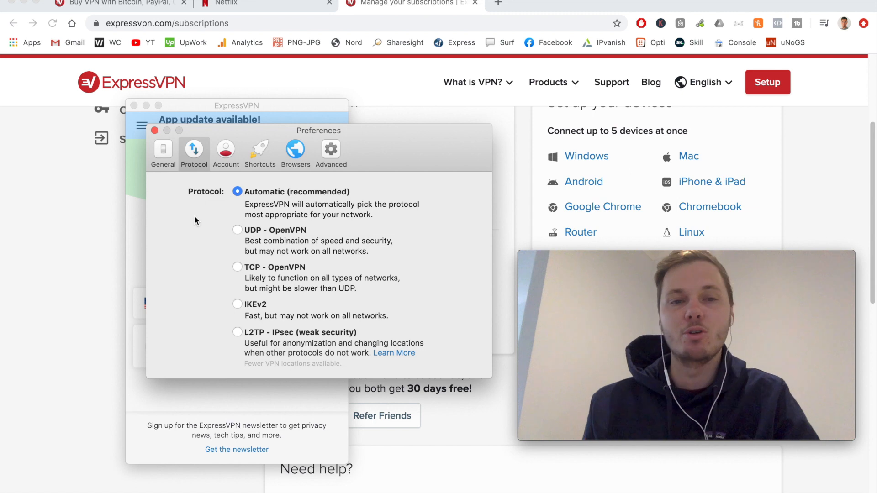
left_click(294, 151)
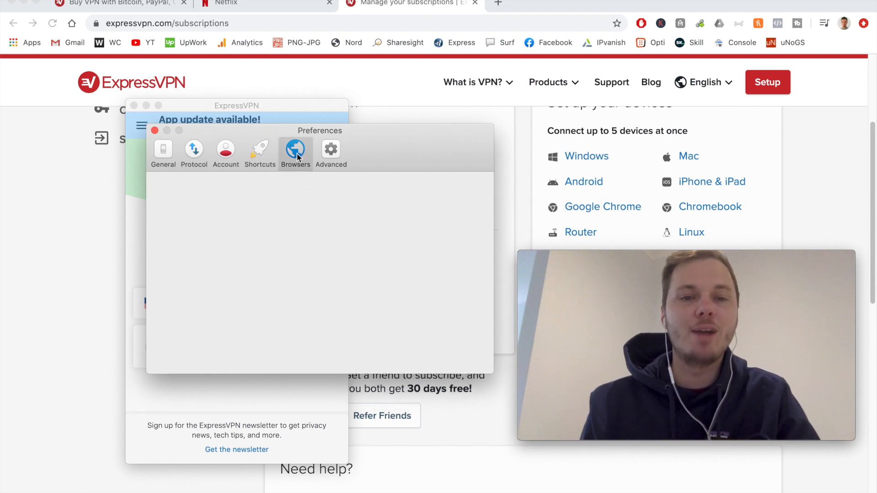
- Show the Chrome and Firefox extension install options in Browsers
left_click(295, 151)
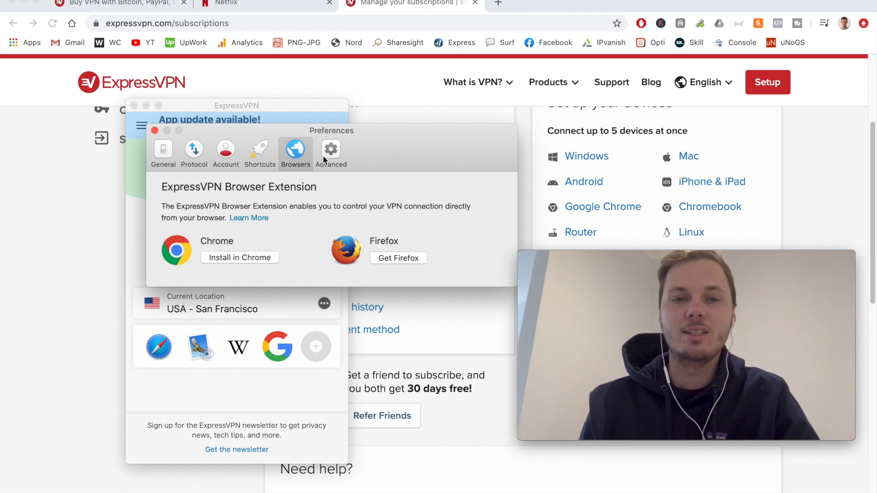
left_click(331, 149)
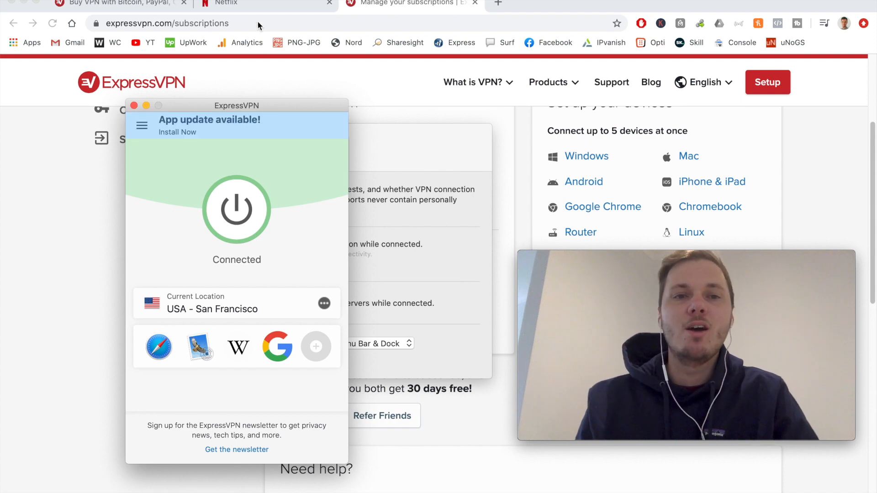
- Switch Chrome to the Netflix tab while connected to San Francisco
left_click(263, 3)
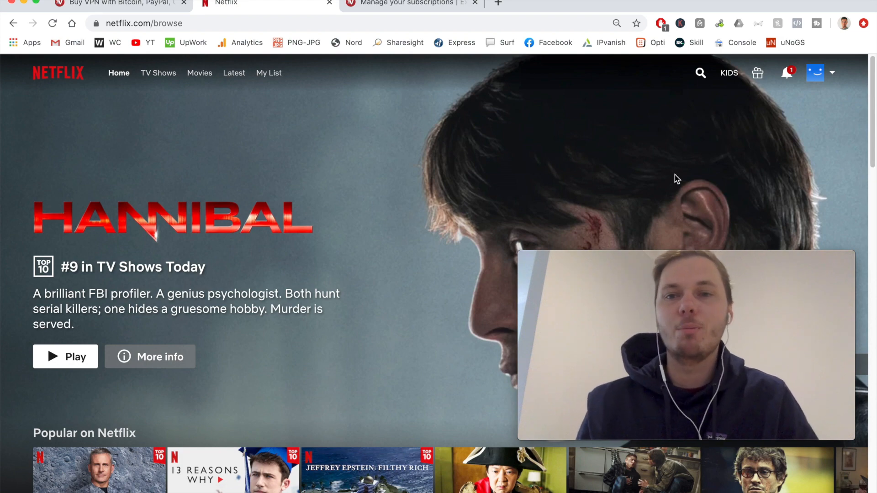
- Search Netflix for 'marvel' and scroll the results to Ant-Man and the Wasp
left_click(700, 72)
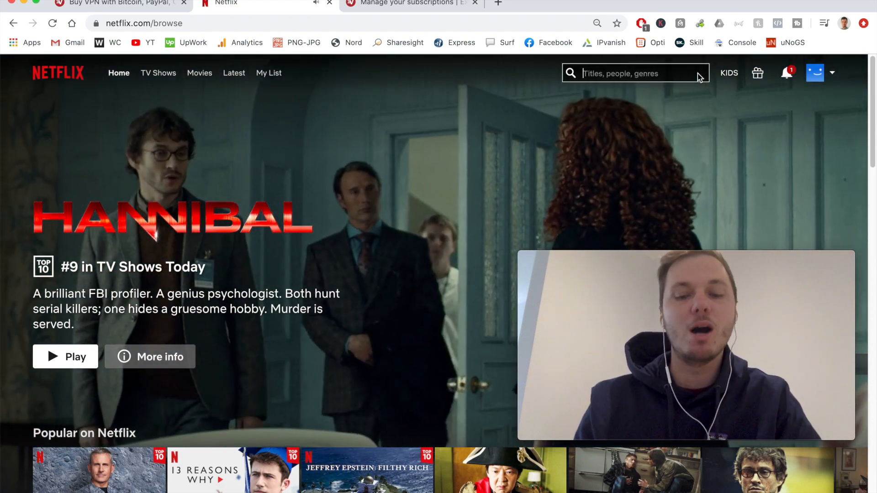
type("marvel")
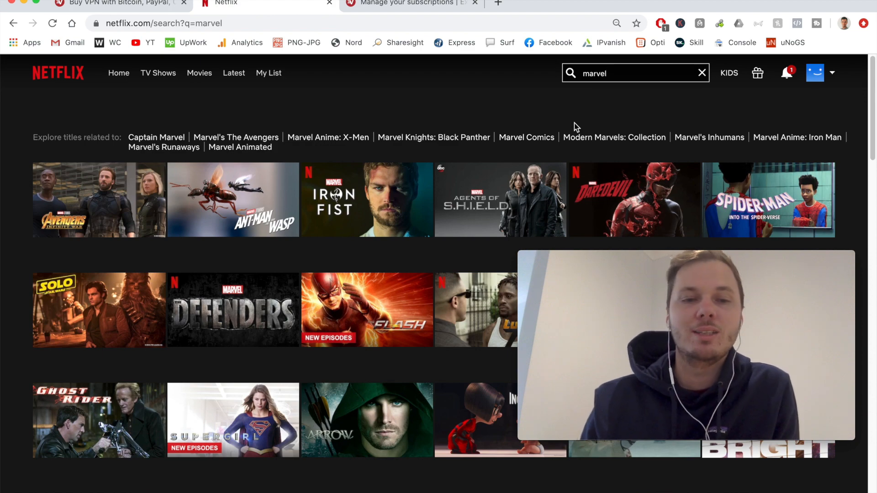
scroll("down", 3)
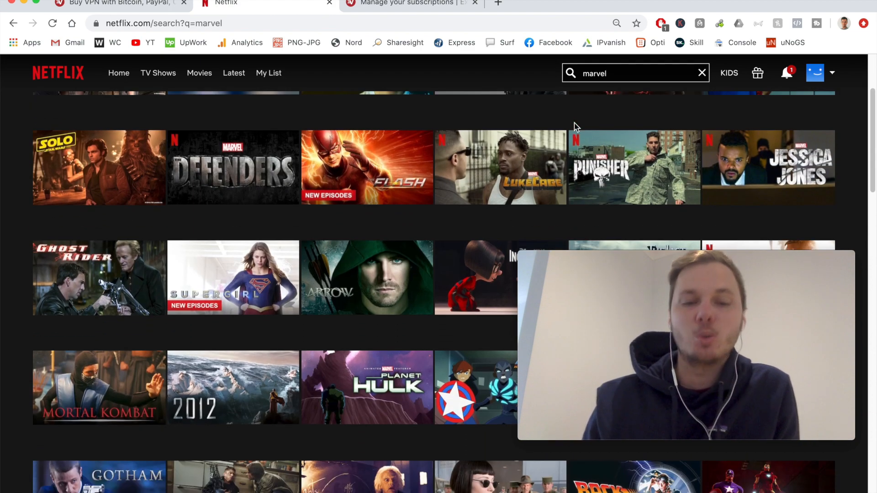
scroll("down", 3)
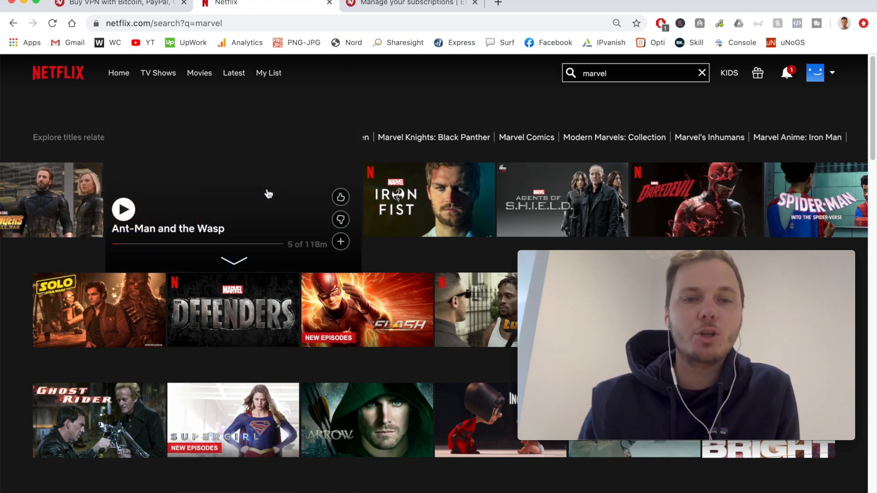
- Play Ant-Man and the Wasp from the 'marvel' search results
left_click(122, 210)
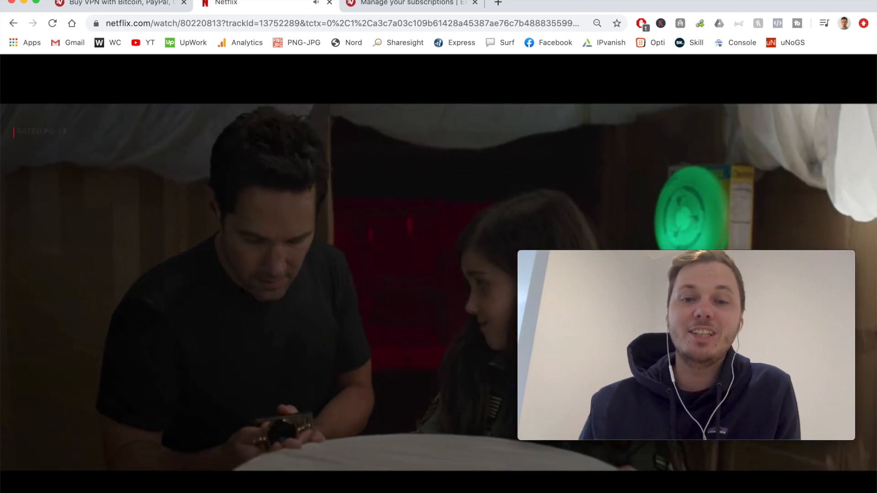
type("marvel")
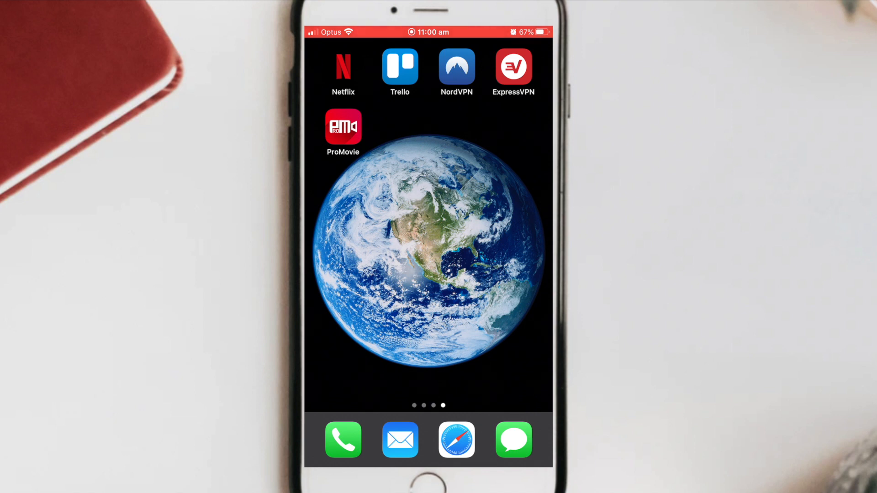
- Launch ExpressVPN on the iPhone, showing Not connected with Australia - Sydney
left_click(513, 66)
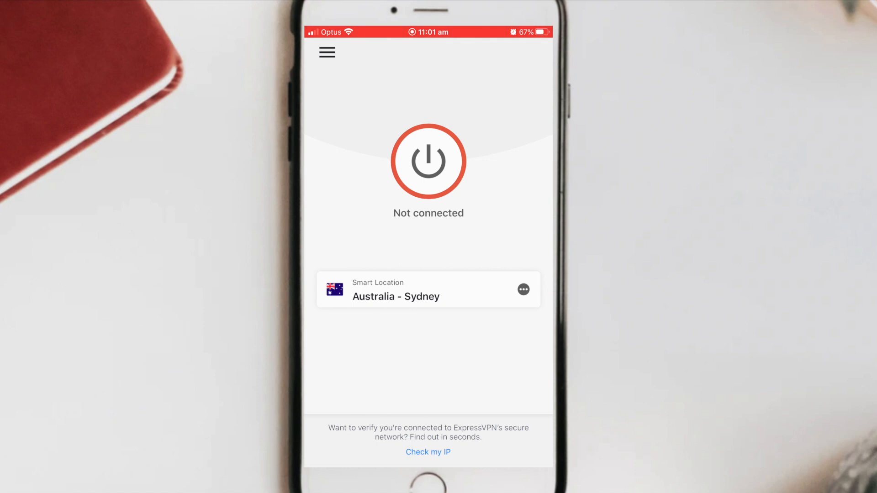
left_click(326, 52)
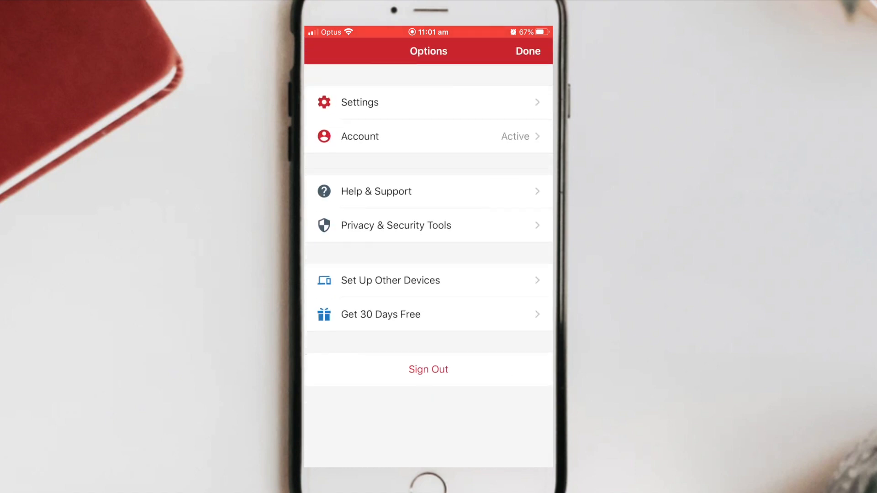
left_click(359, 102)
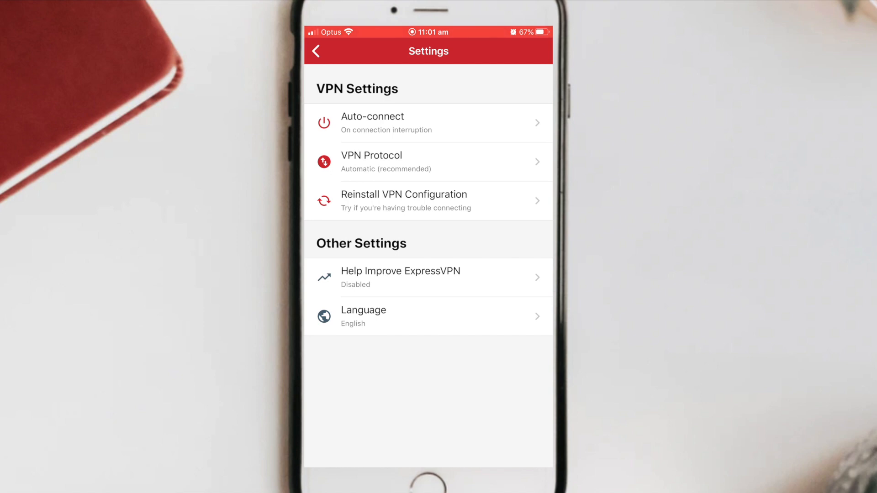
left_click(316, 50)
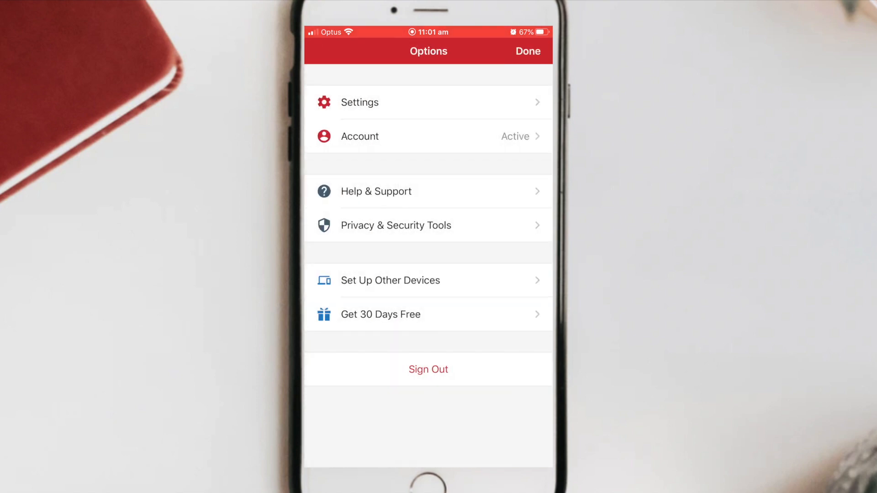
left_click(527, 50)
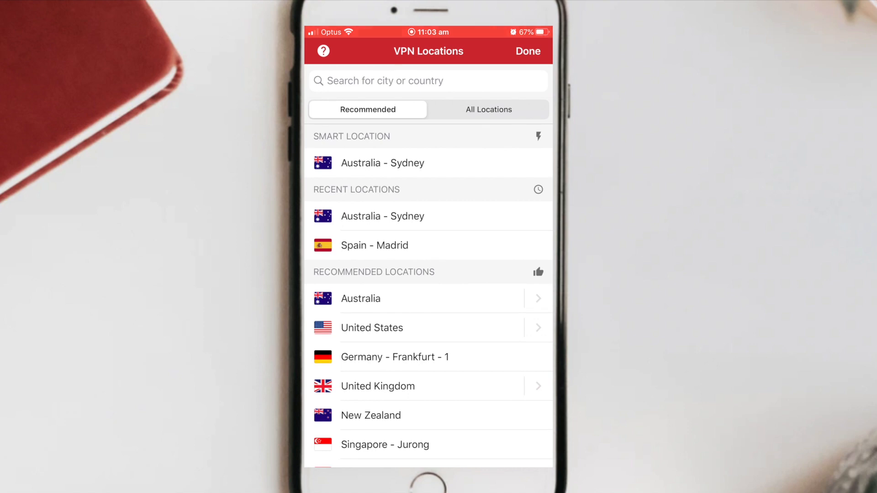
- Search the iPhone location list for 'Un' and connect to United Kingdom
left_click(428, 81)
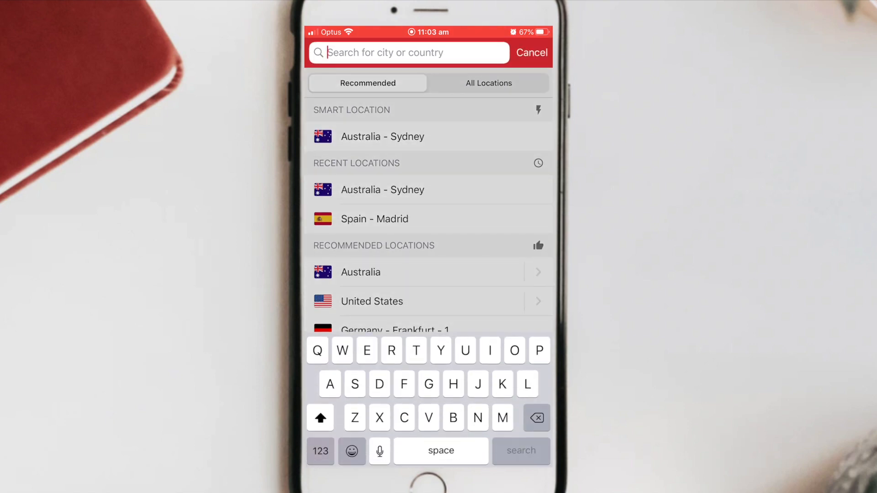
type("Un")
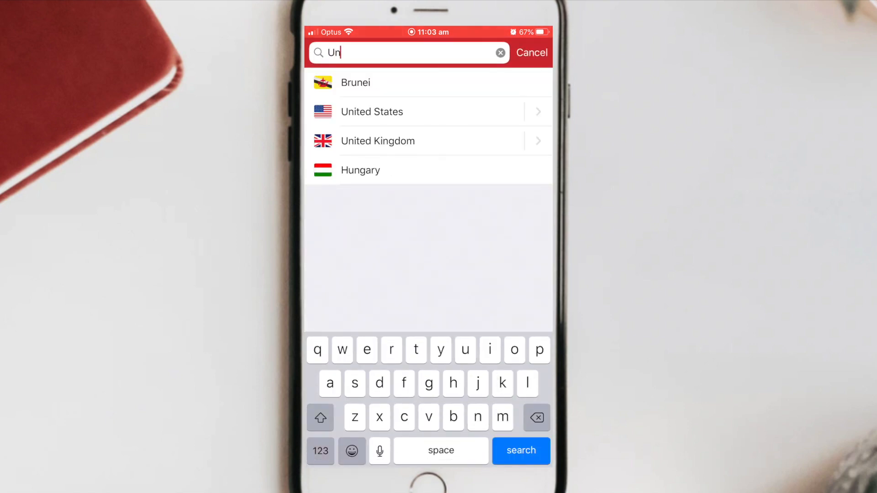
left_click(378, 140)
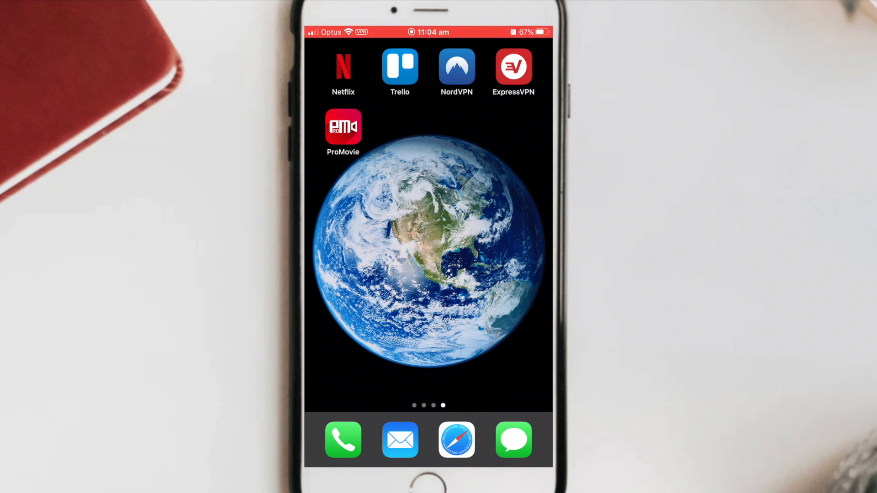
- Launch Netflix on the iPhone with the main profile and search for 'fr'
left_click(343, 67)
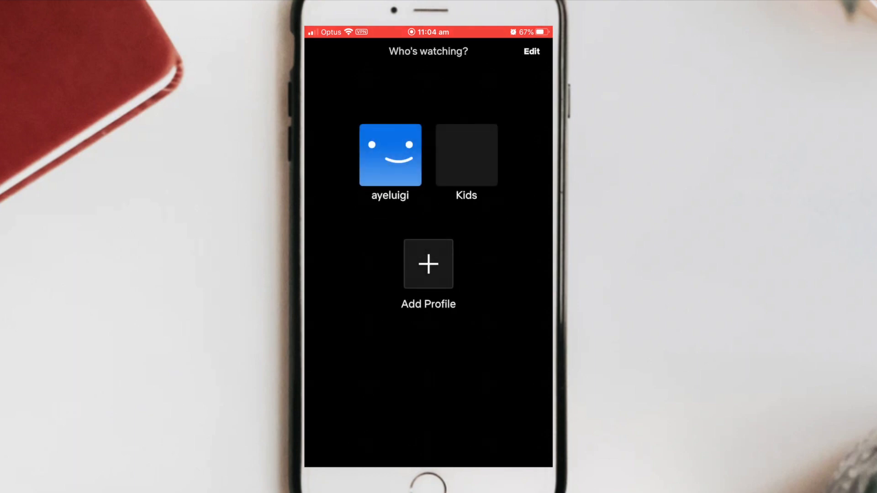
left_click(390, 155)
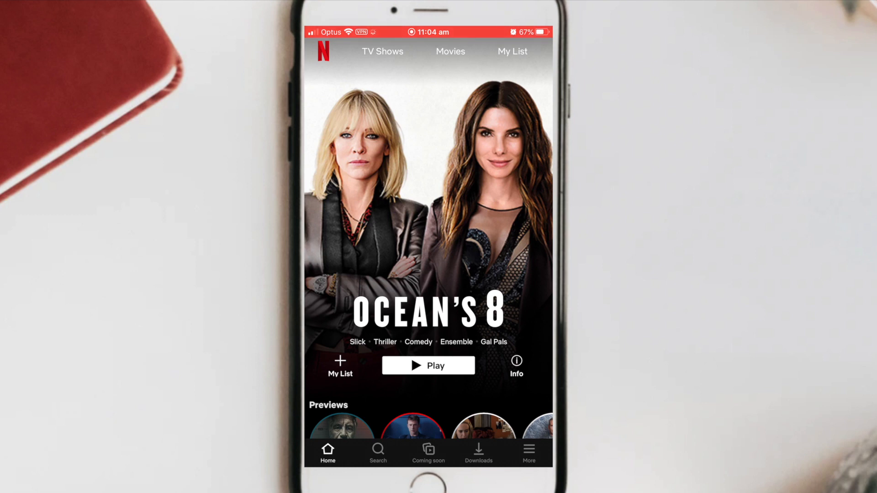
type("friends")
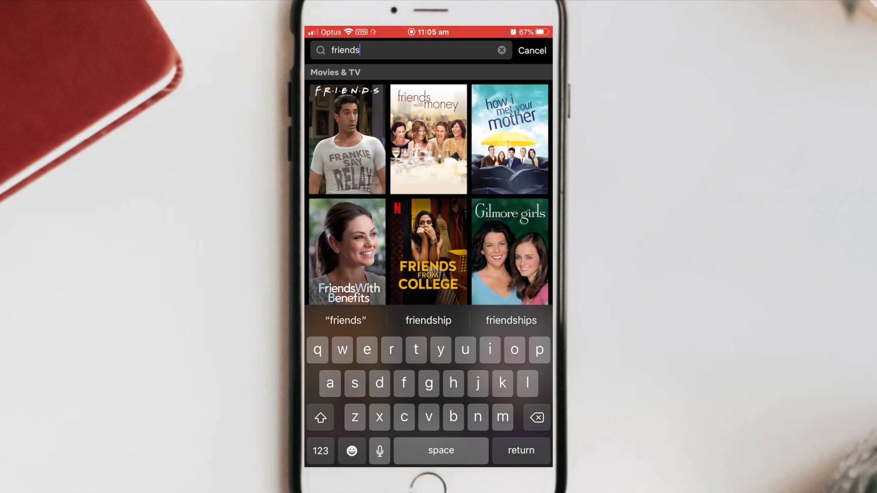
- Open the Friends title from the search results and start playing an episode
left_click(347, 139)
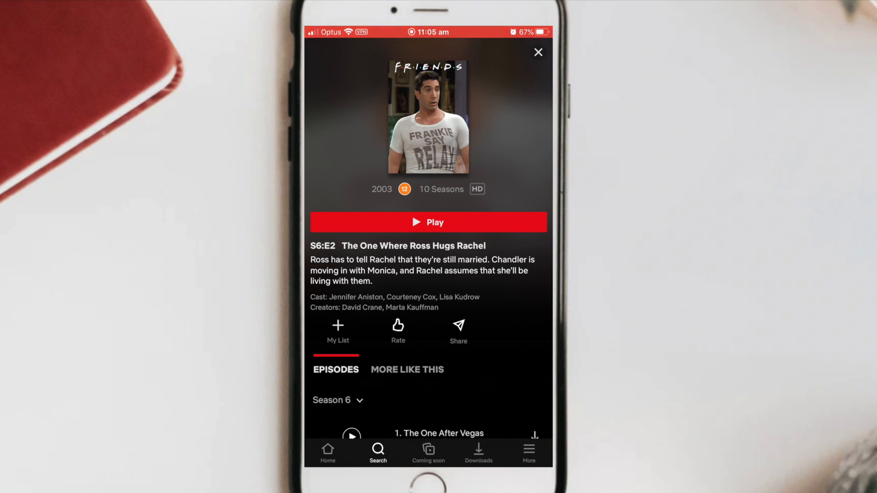
left_click(428, 223)
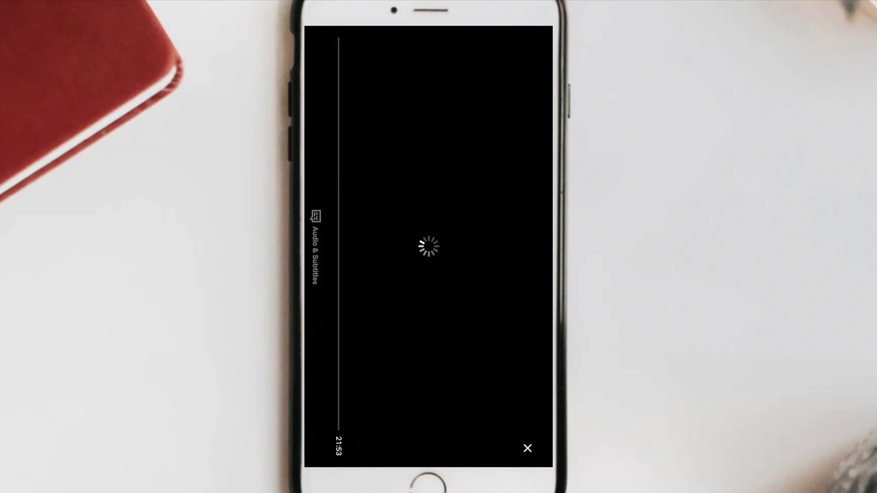